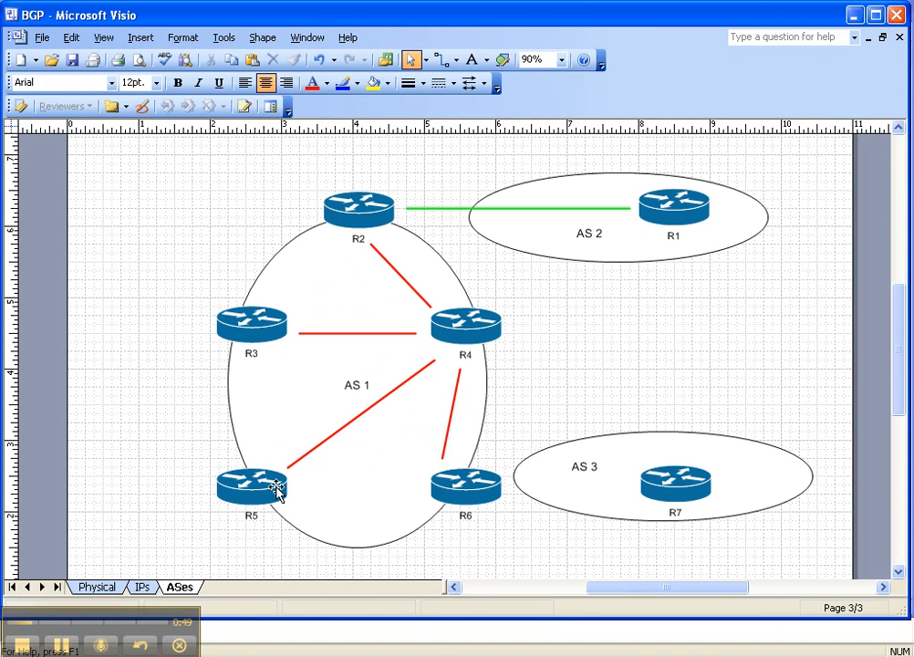
pyautogui.moveTo(470, 330)
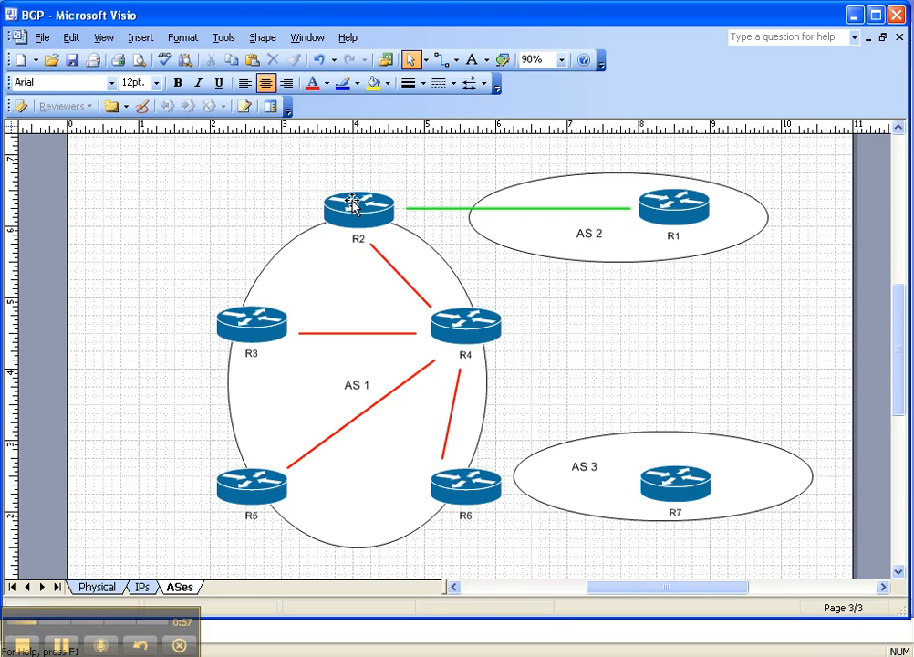
pyautogui.moveTo(454, 479)
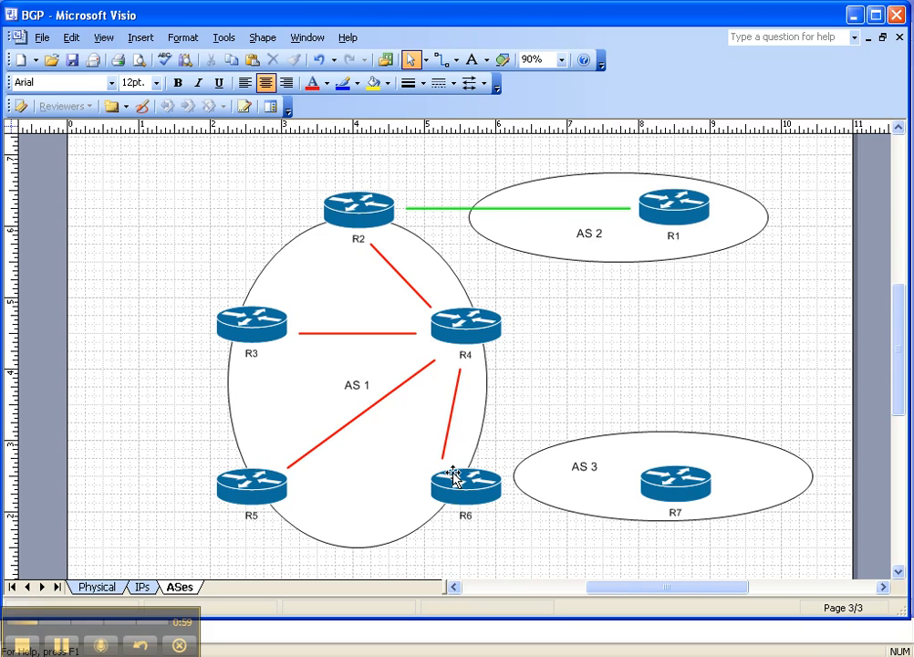
pyautogui.moveTo(310, 500)
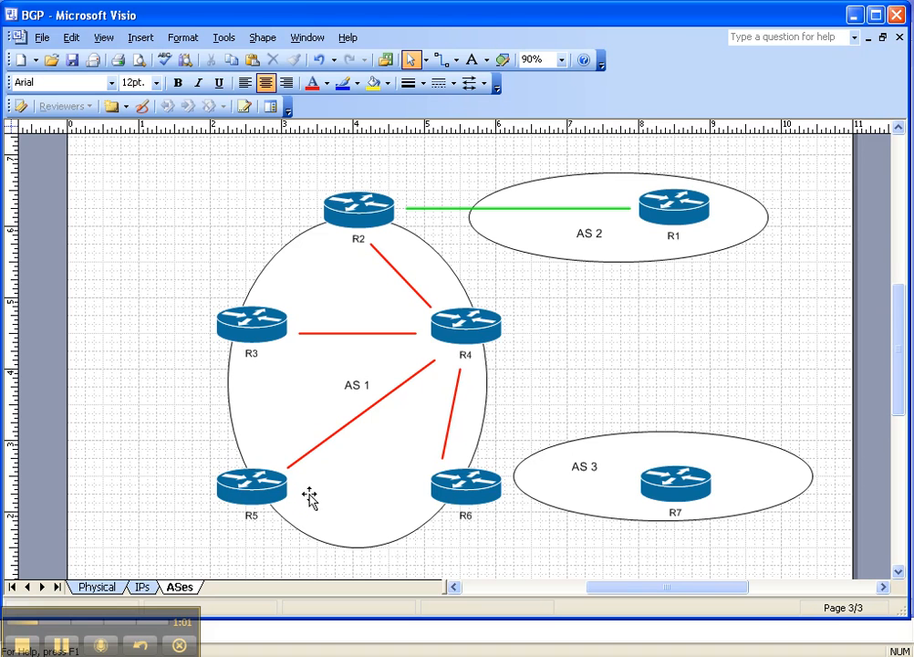
pyautogui.moveTo(453, 334)
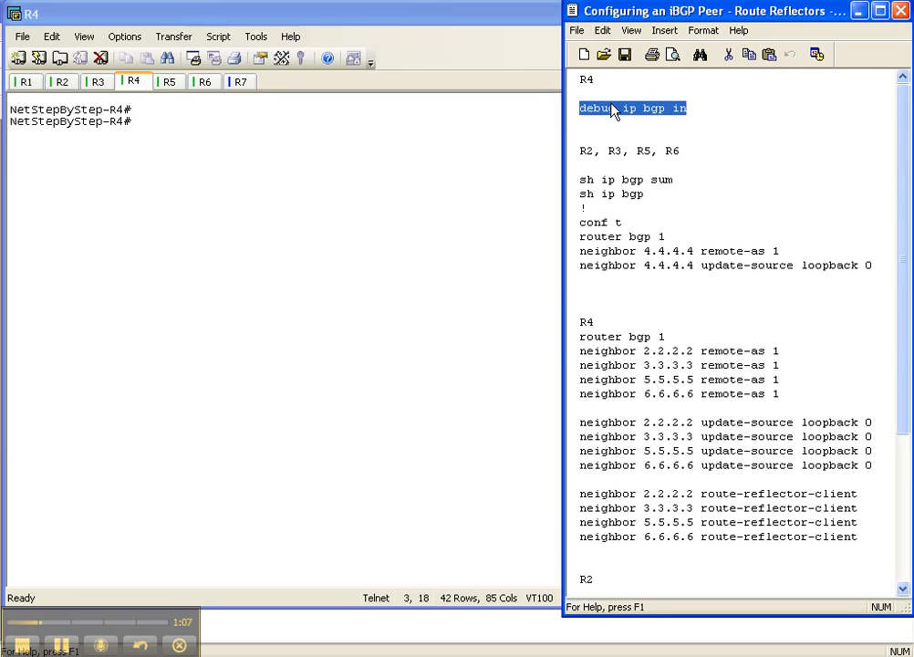
pyautogui.moveTo(195, 462)
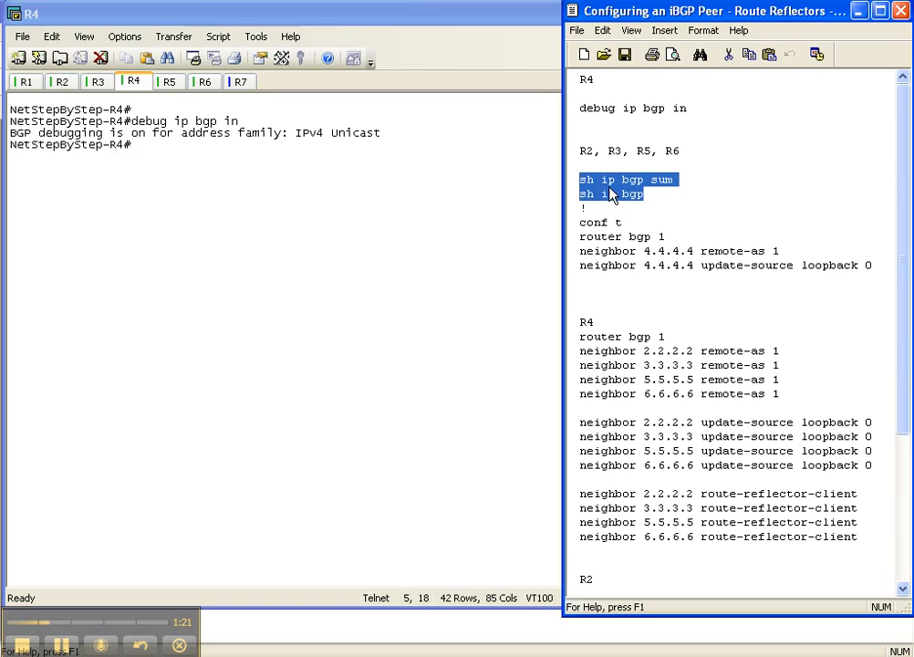
pyautogui.moveTo(96, 98)
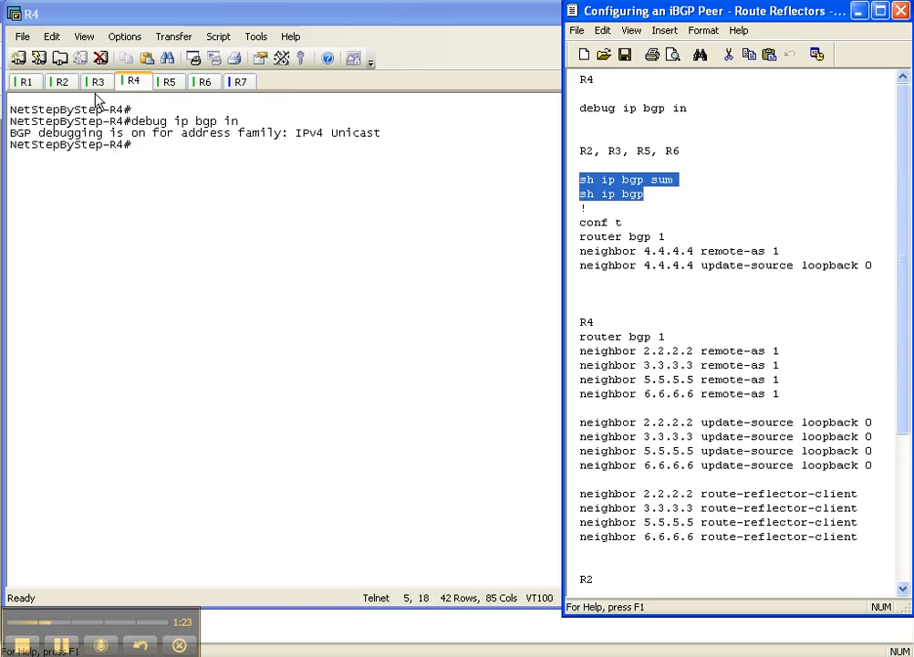
# Show R3's BGP summary and table, which hold only its local 33.33.33.0/24 route
pyautogui.click(96, 81)
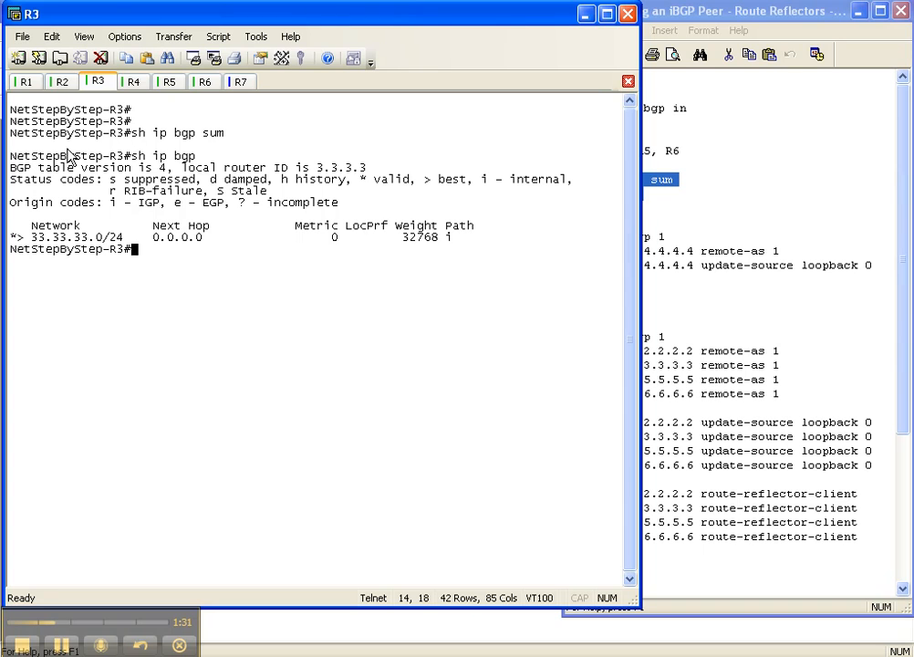
pyautogui.moveTo(117, 151)
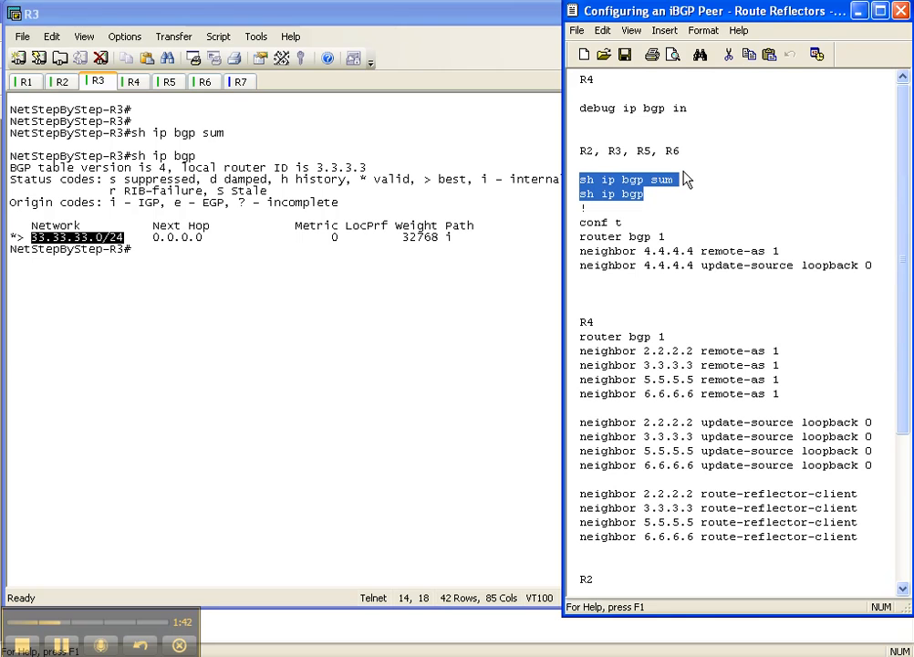
pyautogui.moveTo(664, 203)
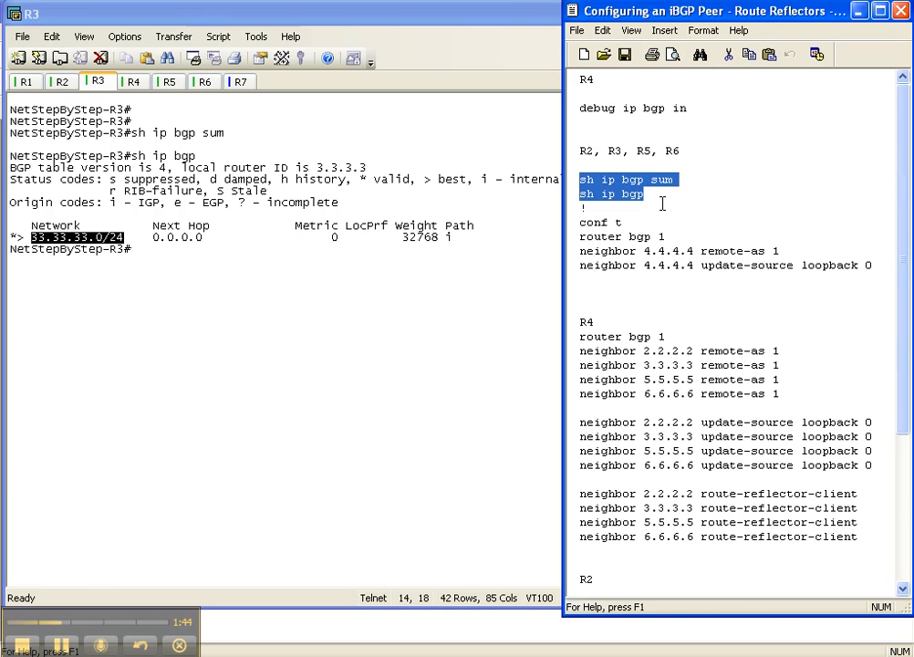
pyautogui.moveTo(631, 248)
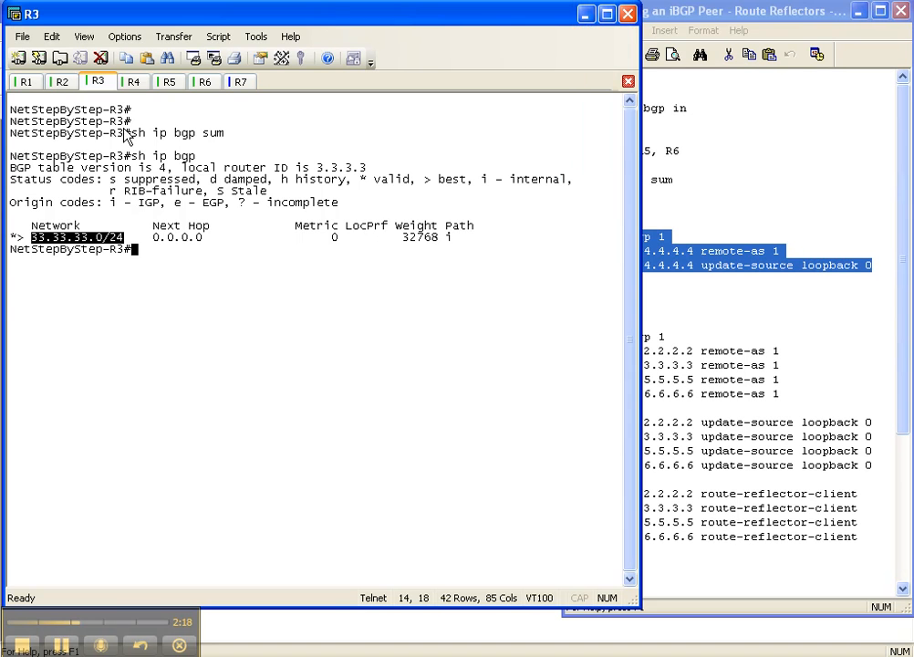
# Peer R2, R5 and R6 with 4.4.4.4 in AS 1, sourced from loopback 0
pyautogui.click(60, 81)
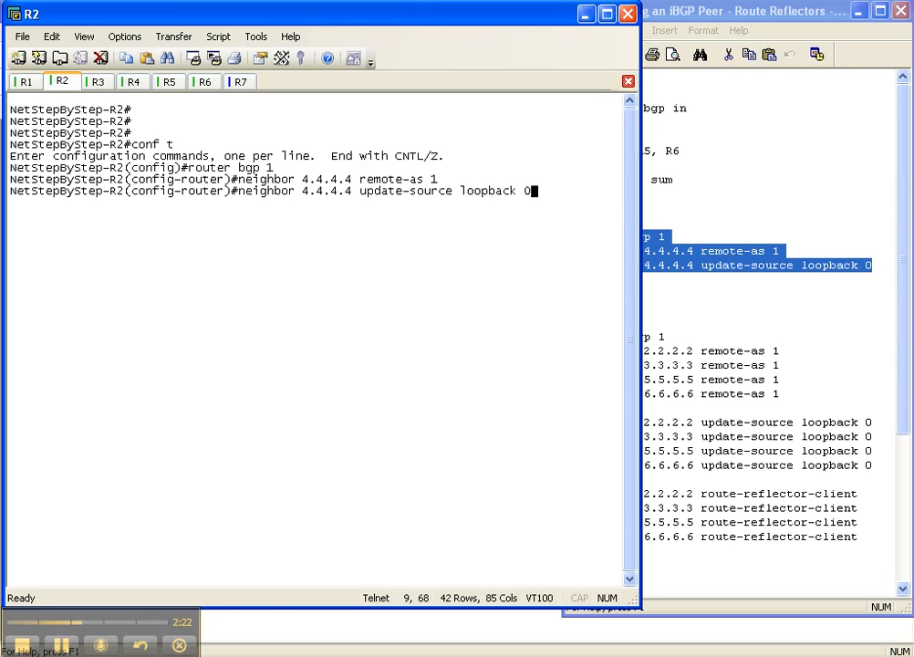
pyautogui.press('Return')
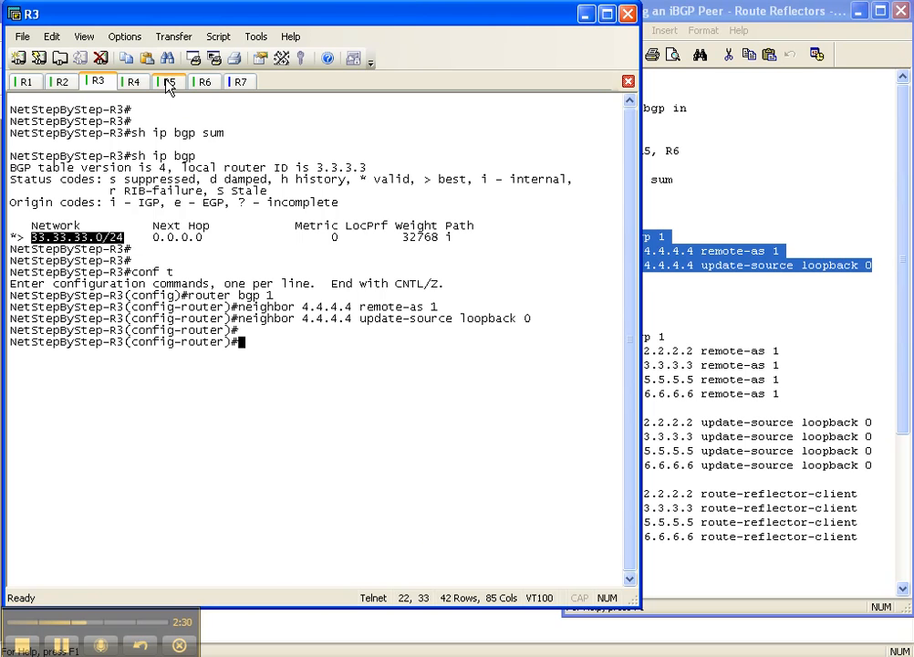
pyautogui.click(168, 81)
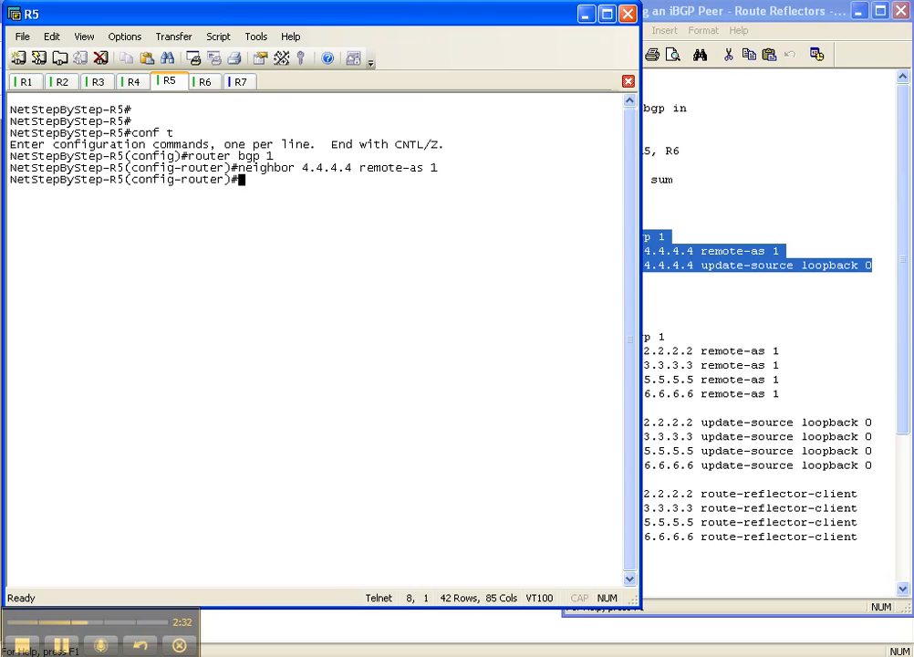
pyautogui.click(204, 82)
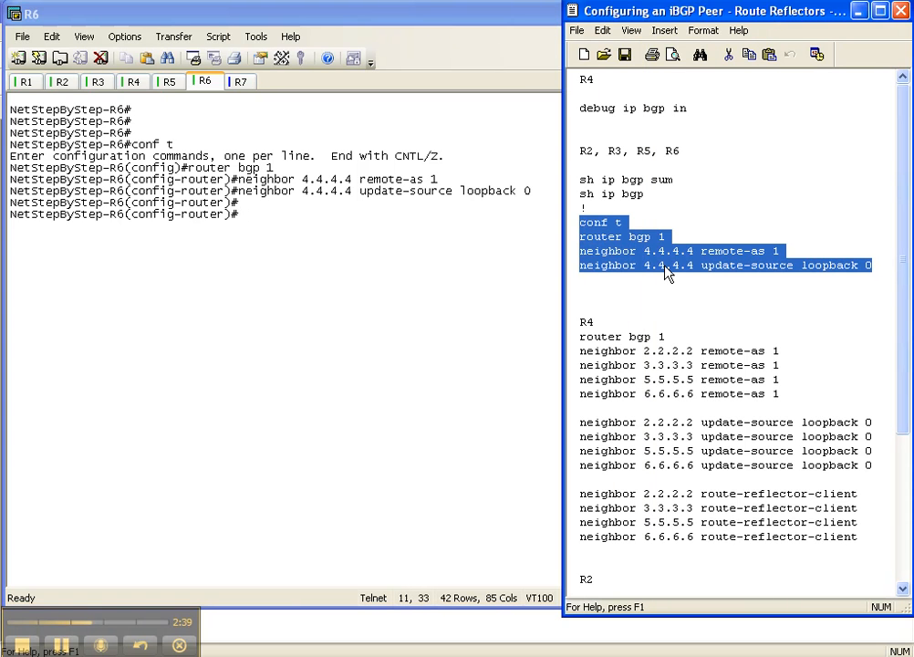
pyautogui.moveTo(607, 344)
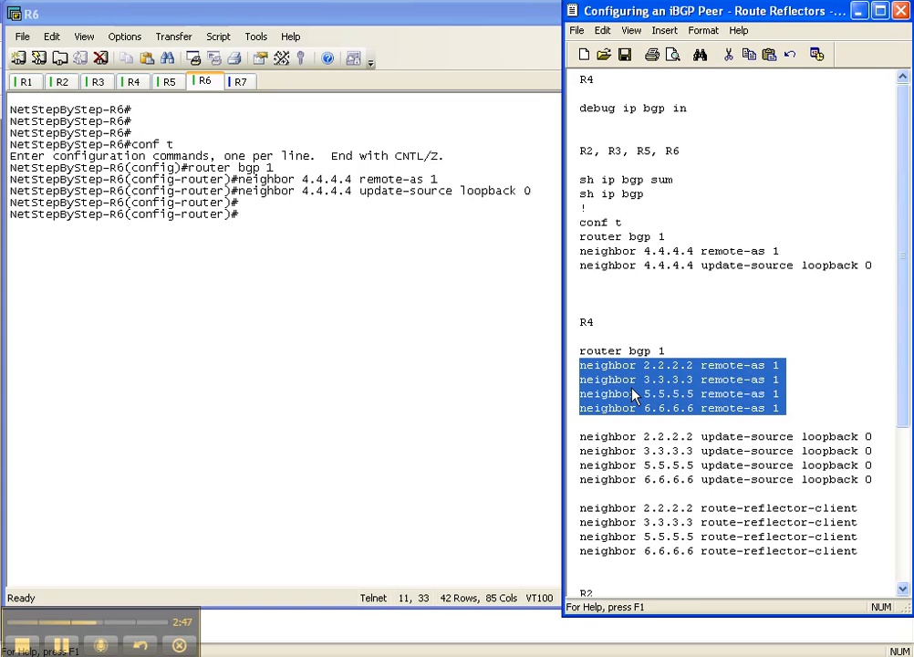
pyautogui.moveTo(771, 372)
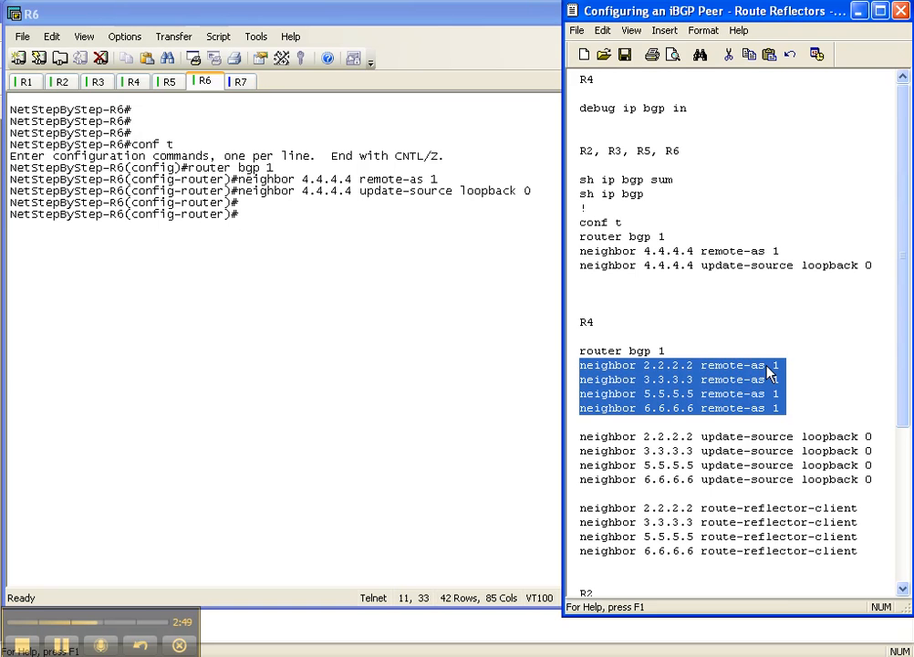
pyautogui.moveTo(678, 413)
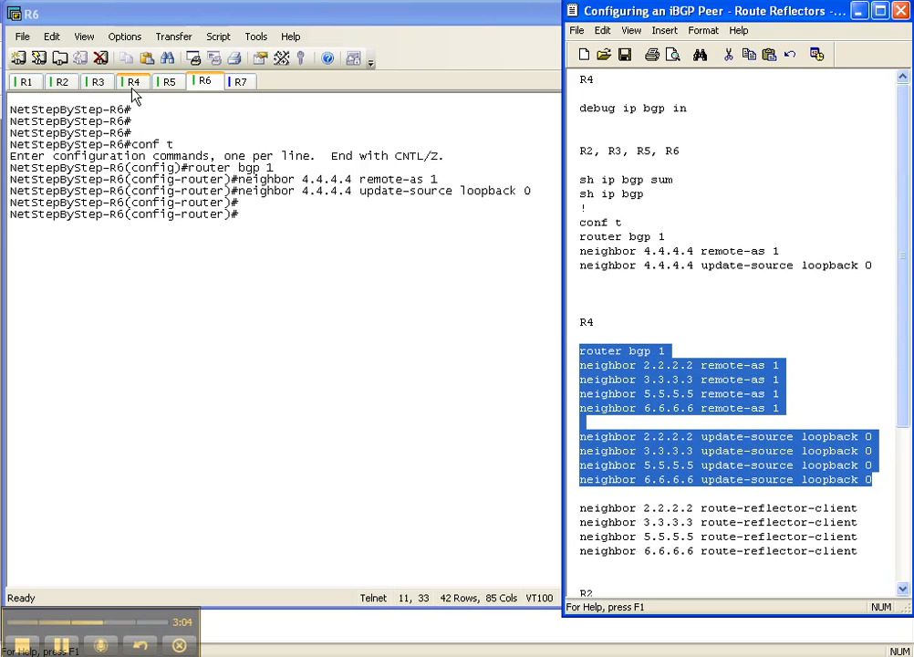
# On R4, add iBGP neighbors 2.2.2.2, 3.3.3.3, 5.5.5.5, 6.6.6.6 in AS 1 via loopback 0
pyautogui.click(133, 82)
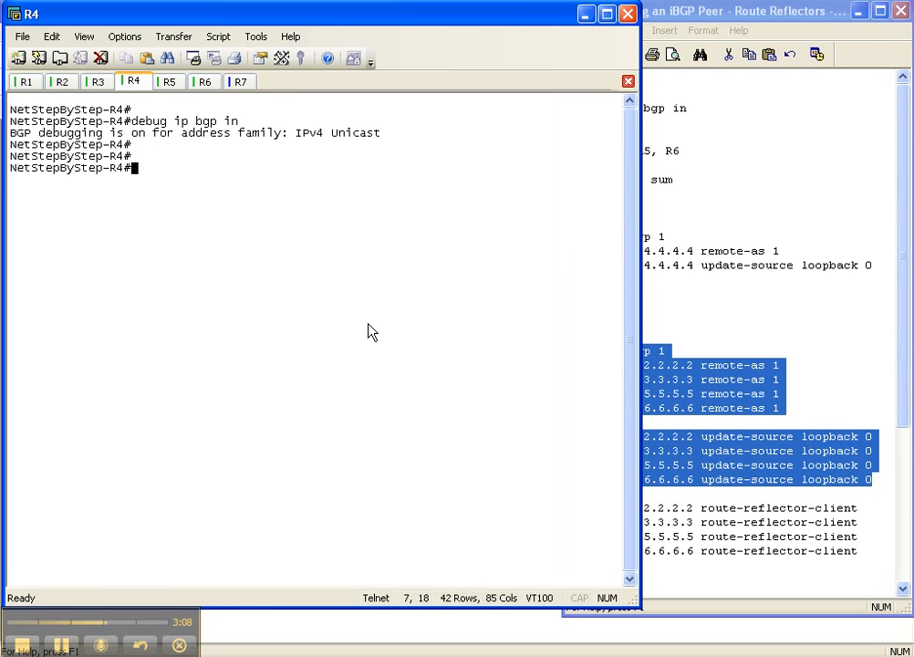
pyautogui.write('conf t')
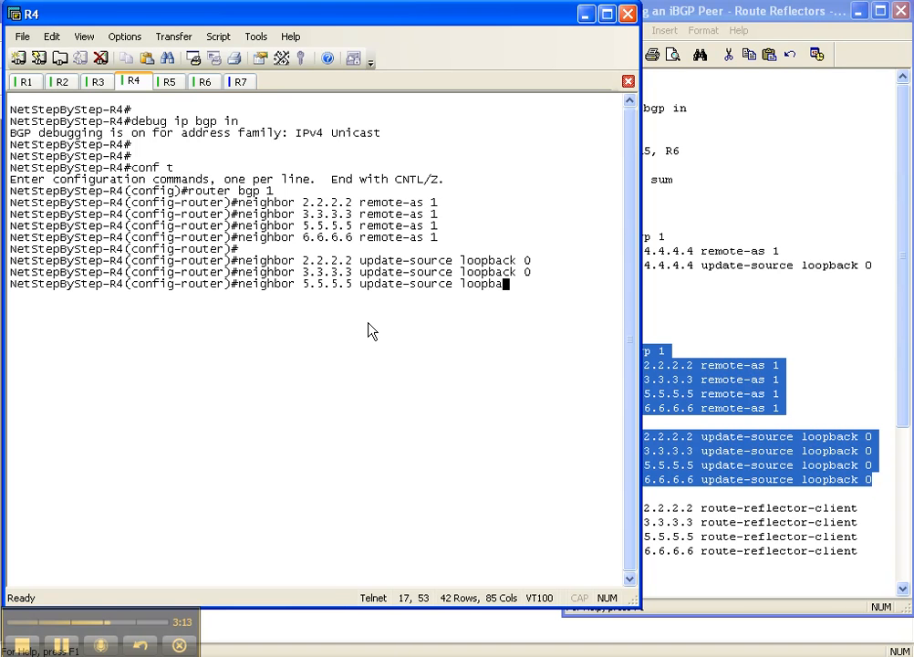
pyautogui.press('Return')
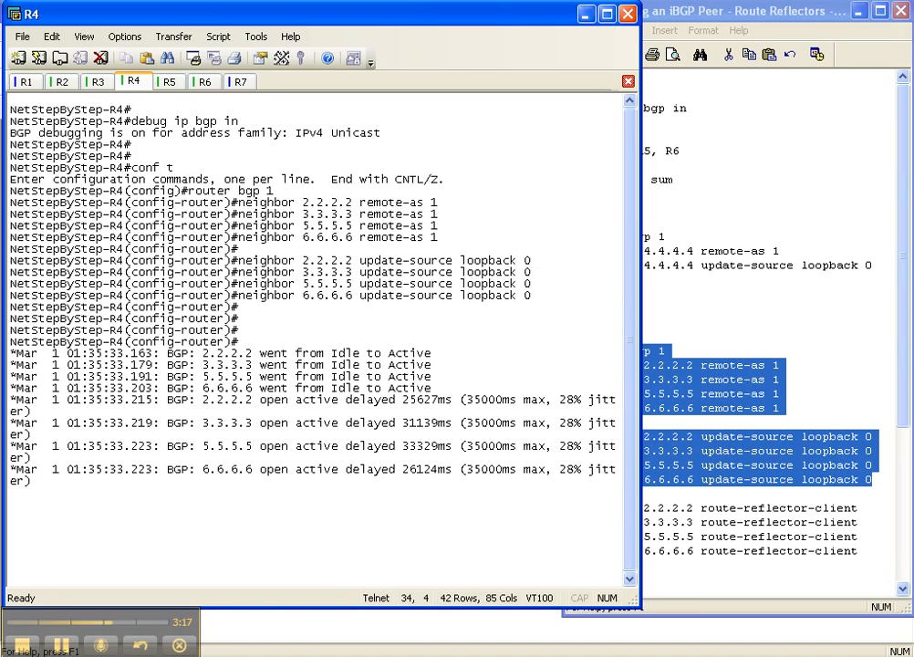
pyautogui.moveTo(313, 381)
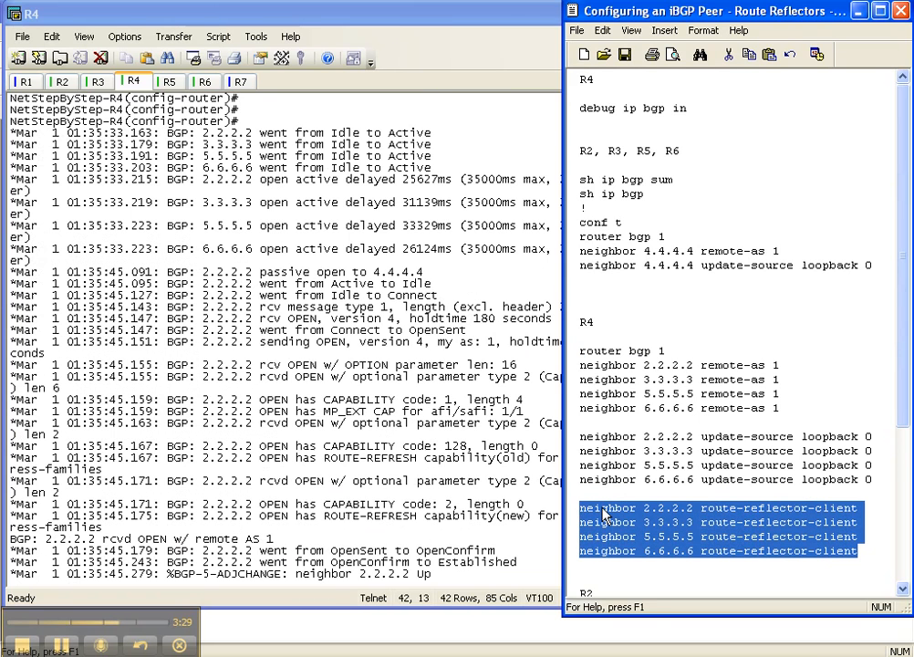
pyautogui.moveTo(794, 555)
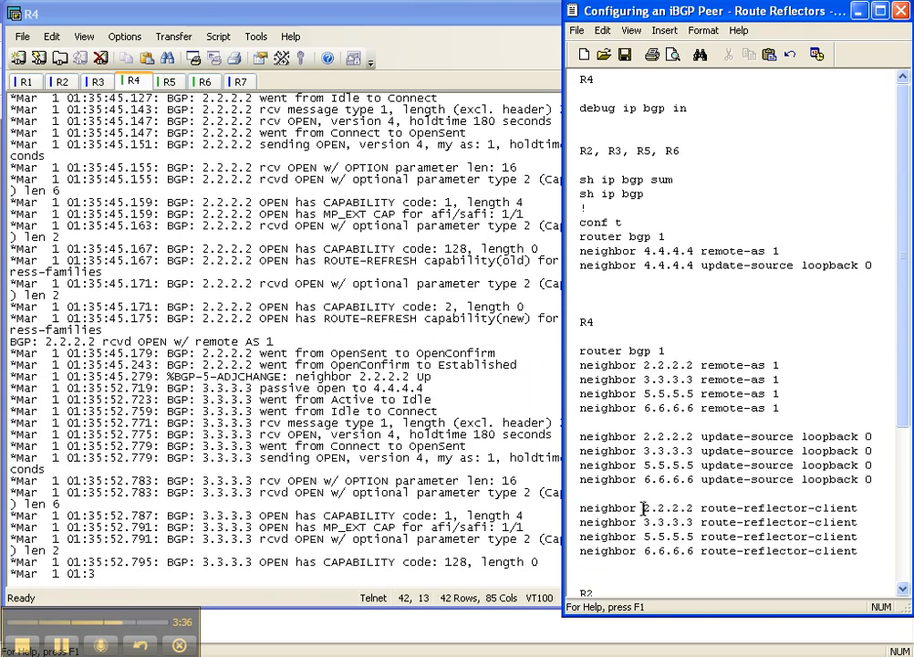
# Paste route-reflector-client lines for 2.2.2.2, 3.3.3.3, 5.5.5.5 and 6.6.6.6 into R4
pyautogui.doubleClick(661, 508)
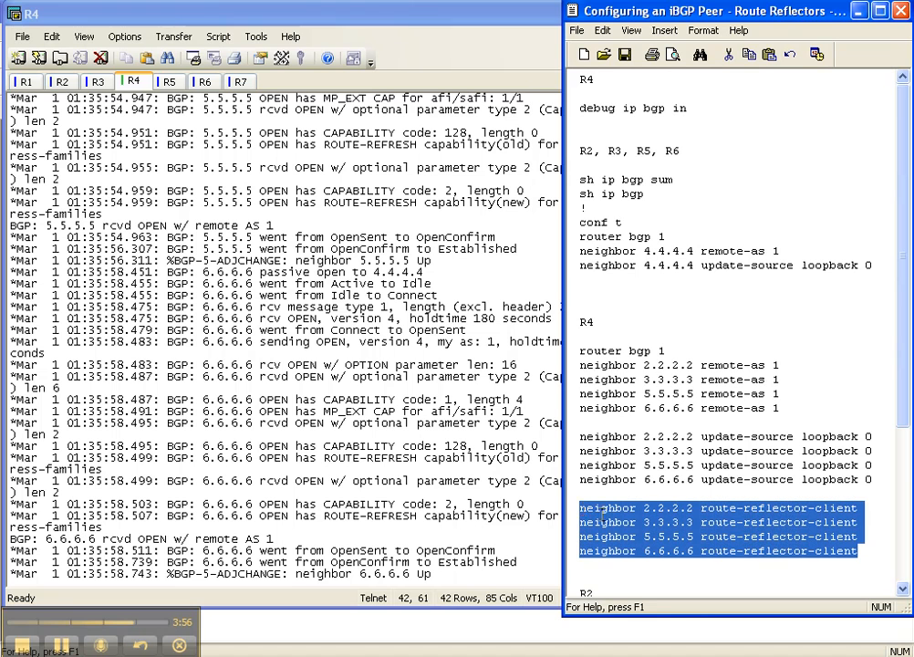
pyautogui.moveTo(638, 537)
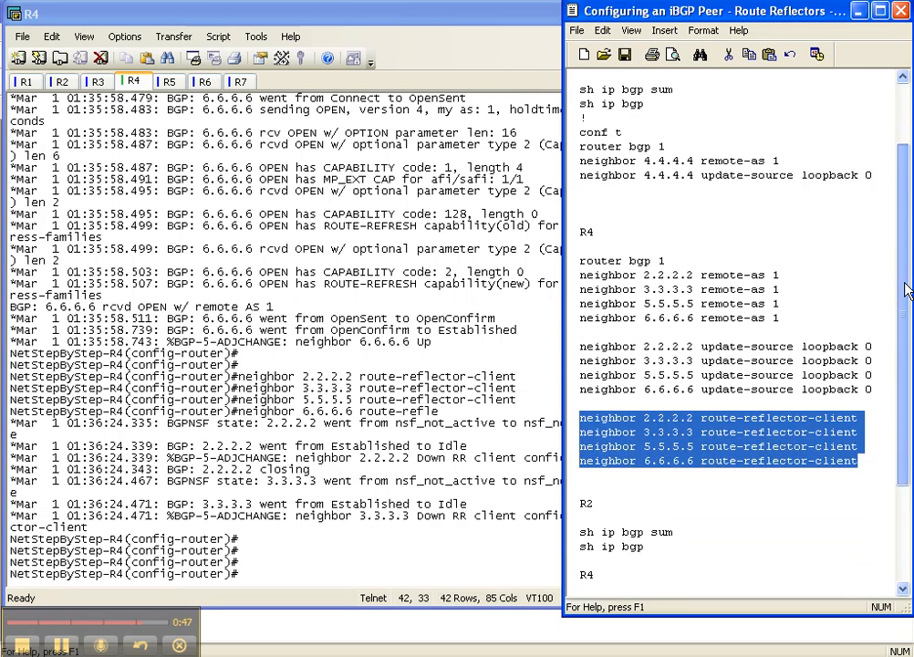
# Review R3's BGP table for 22.22.22.0/24, 44.44.44.0/24 and 66.66.66.0/24 learned via 4.4.4.4
pyautogui.scroll(-3)
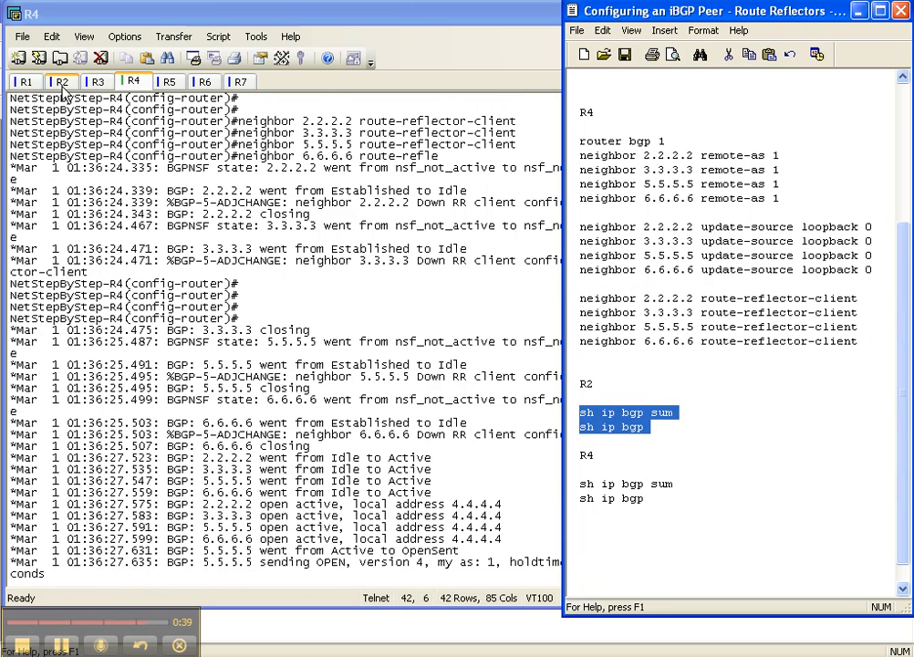
pyautogui.click(61, 81)
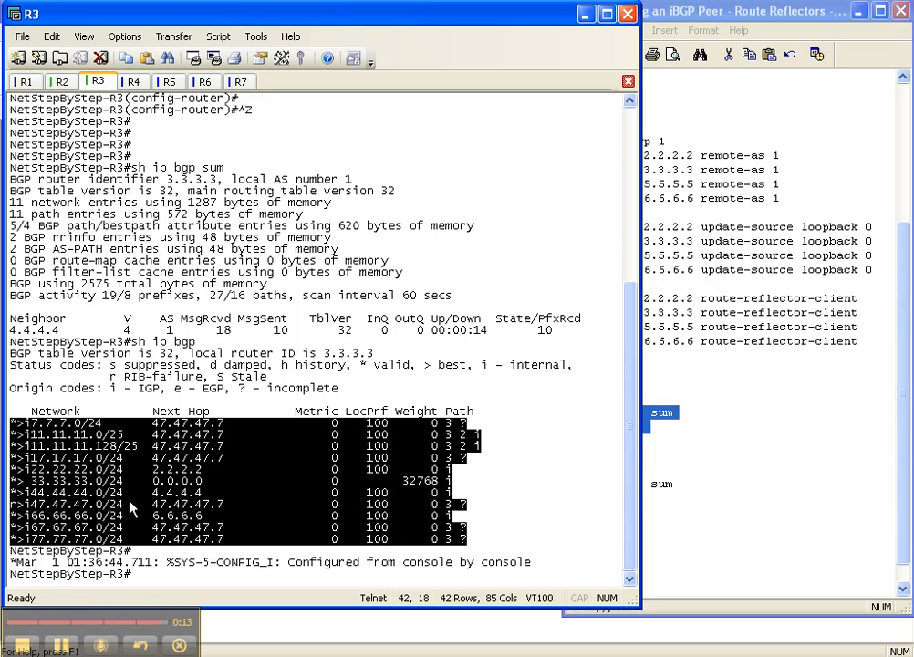
pyautogui.moveTo(648, 648)
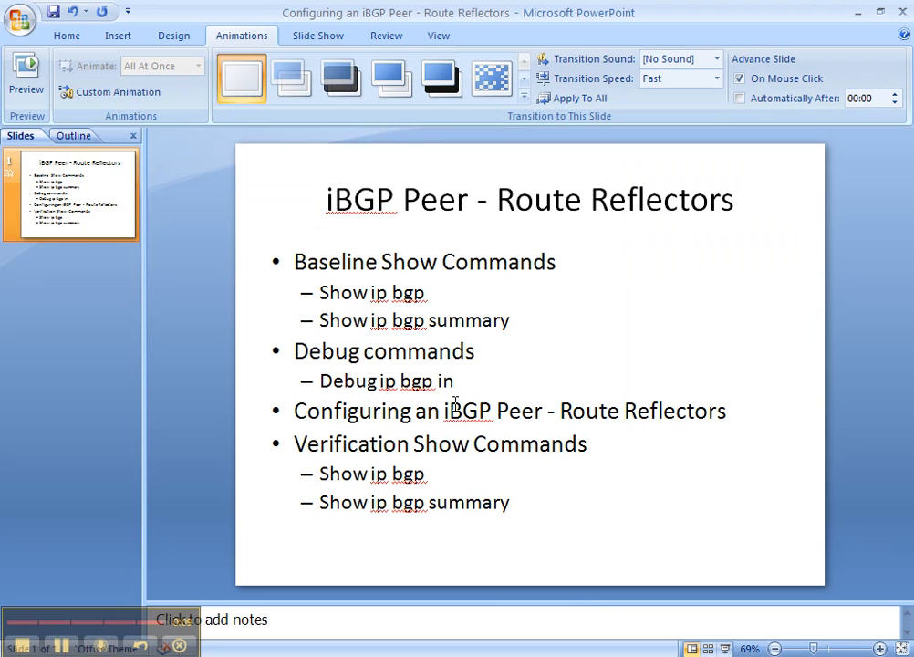
pyautogui.moveTo(347, 421)
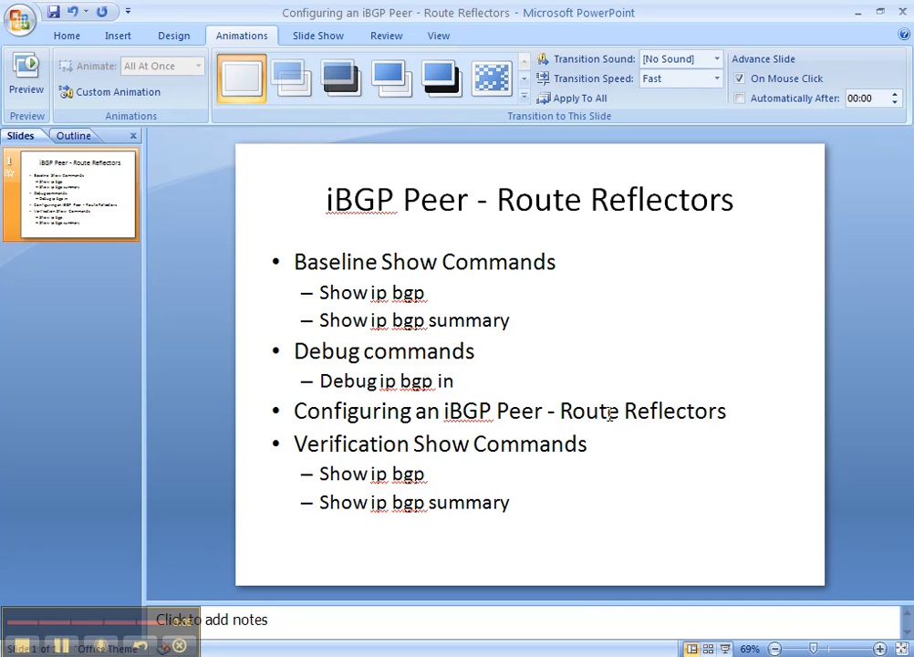
pyautogui.moveTo(388, 536)
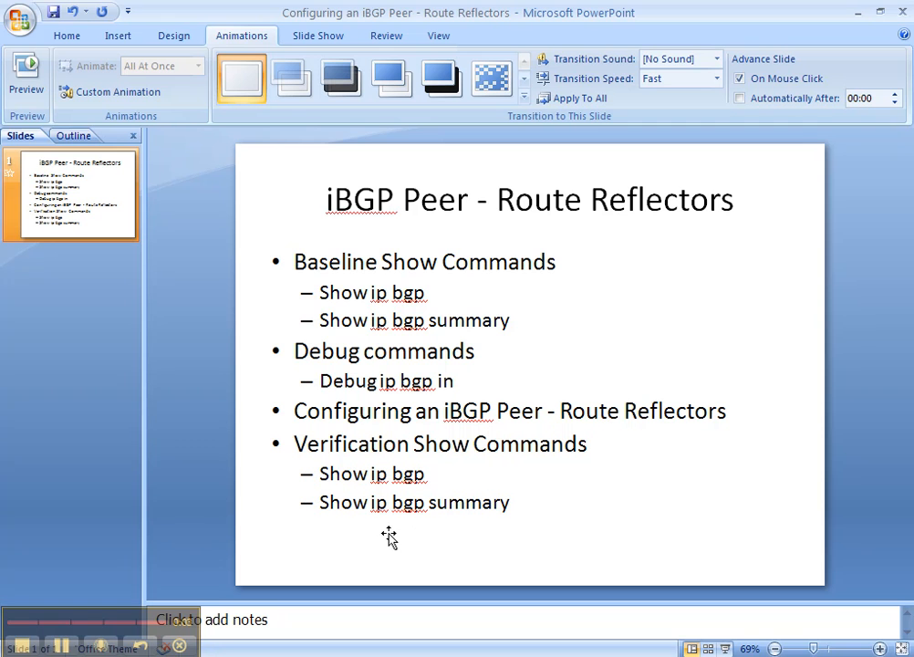
pyautogui.moveTo(145, 535)
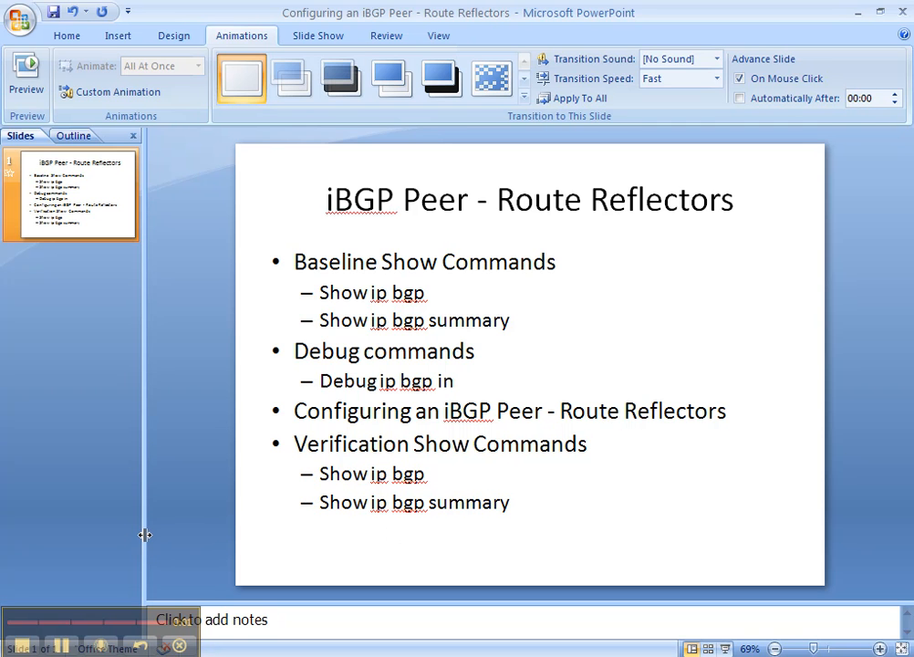